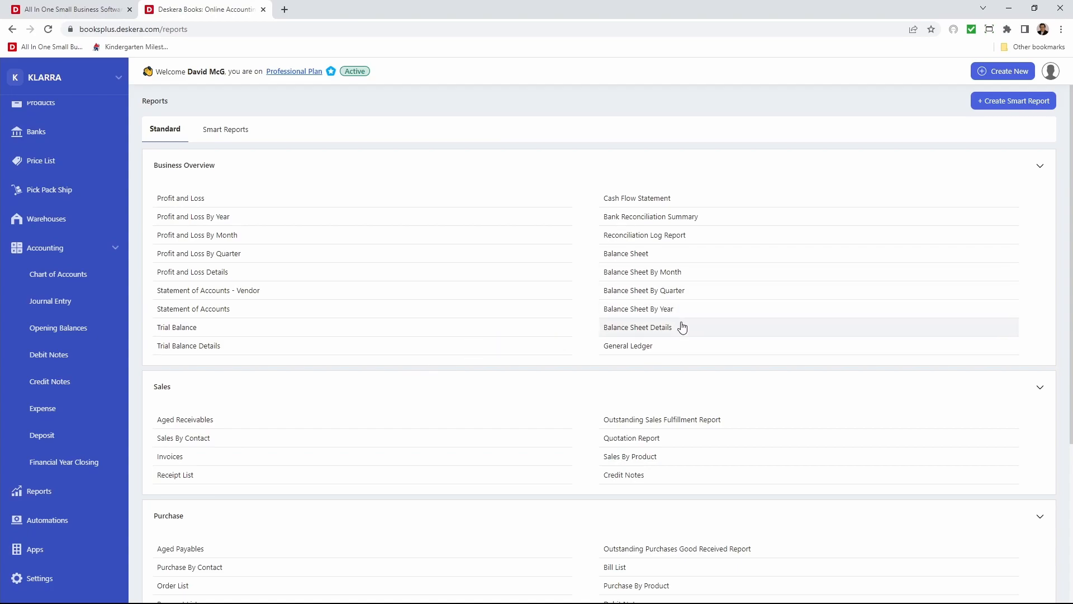
Open the Balance Sheet Details report from Reports and review the Report period options
{"action": "left_click", "coordinate": [637, 328]}
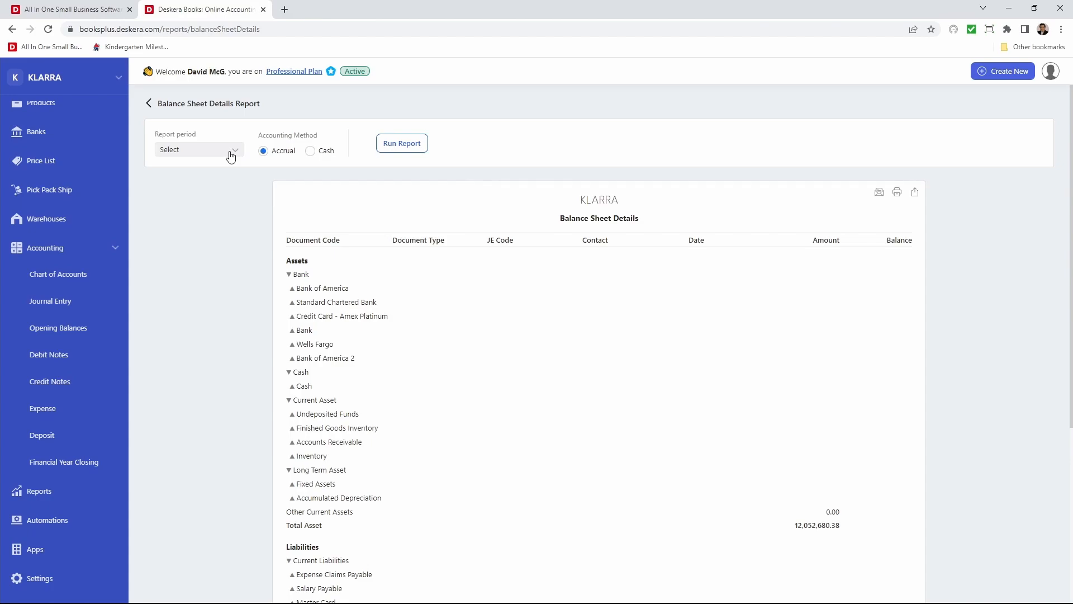
{"action": "left_click", "coordinate": [199, 148]}
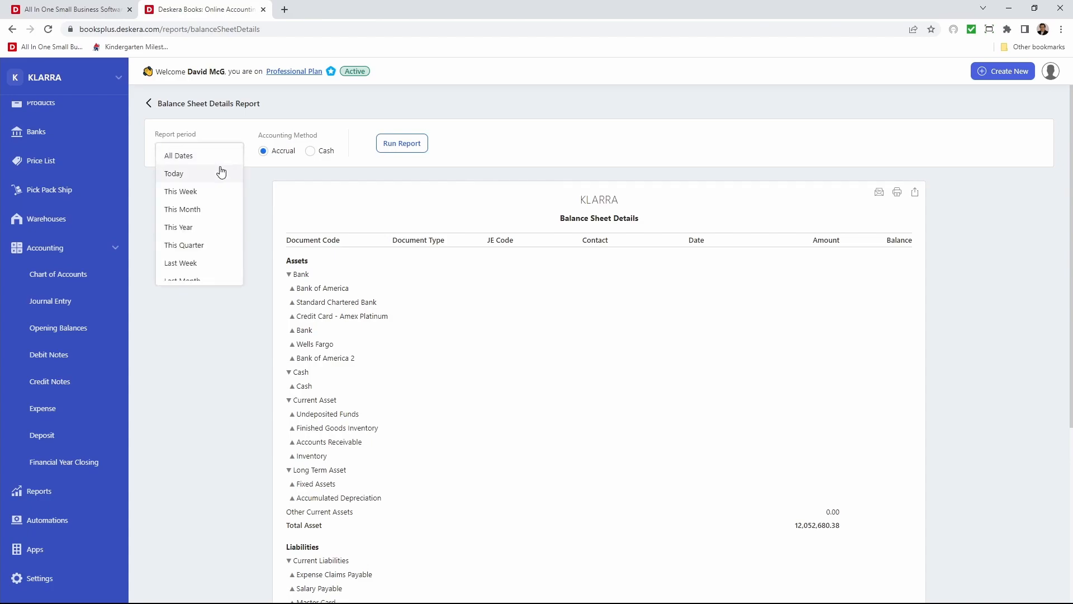
{"action": "scroll", "scroll_direction": "down", "scroll_amount": 3}
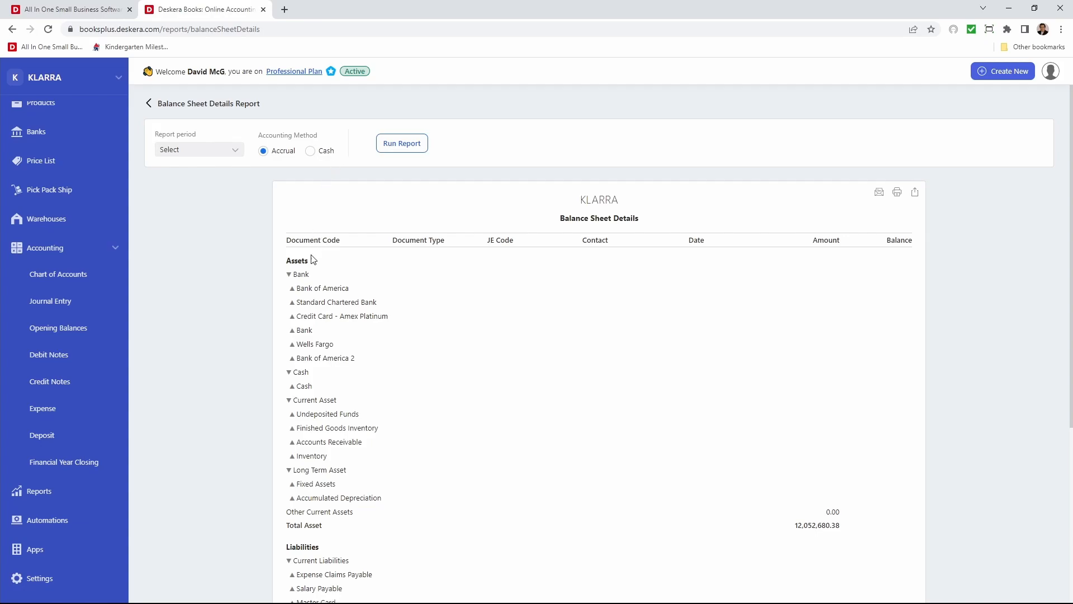
Expand Bank of America's transactions and view payment MP-0000011 and its journal entry
{"action": "left_click", "coordinate": [292, 288]}
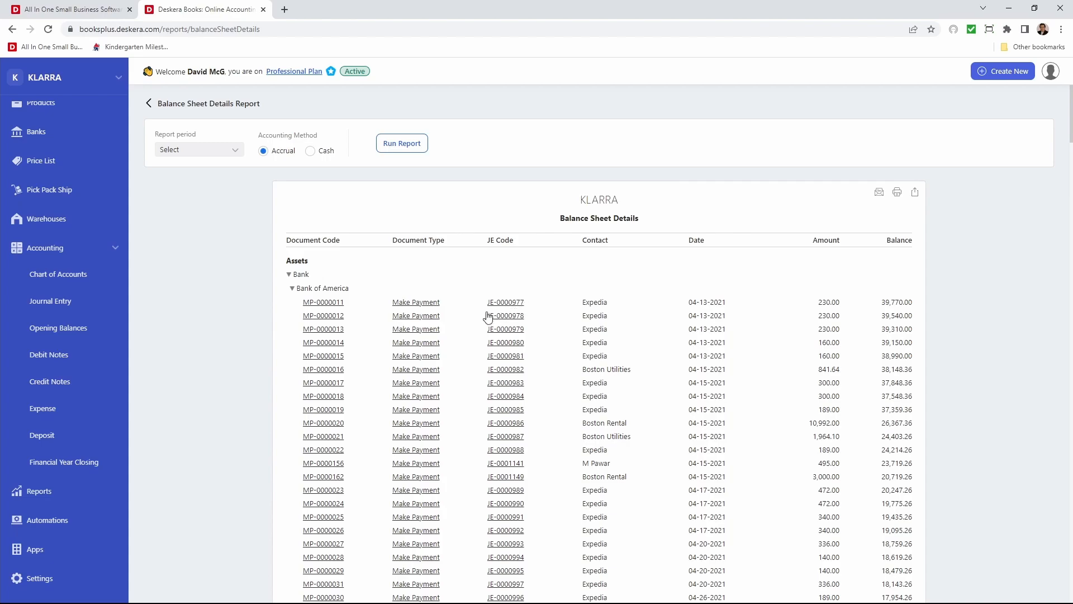
{"action": "left_click", "coordinate": [322, 301]}
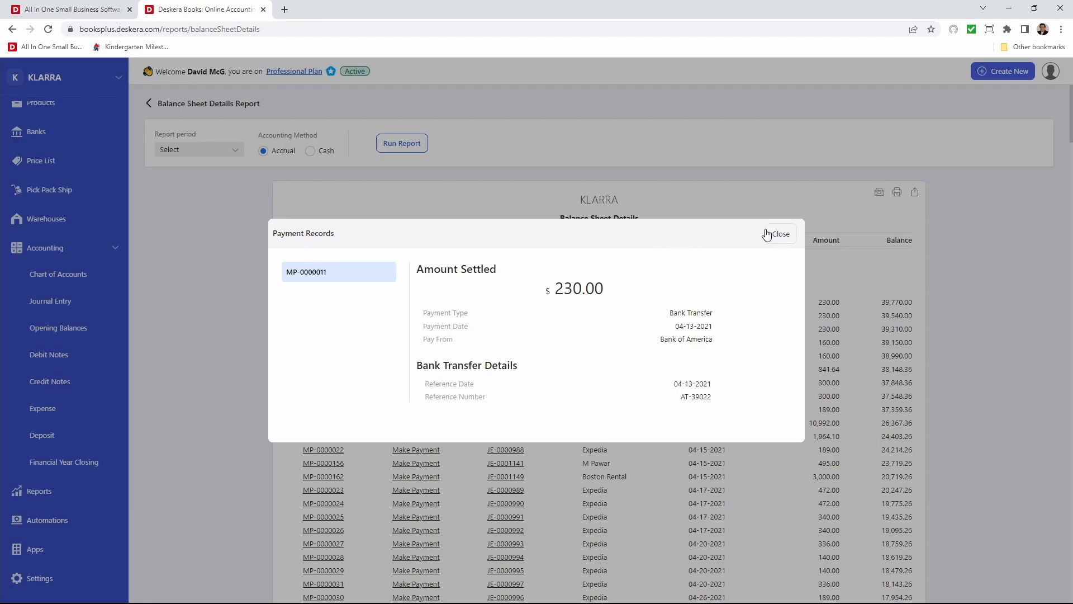
{"action": "left_click", "coordinate": [779, 233]}
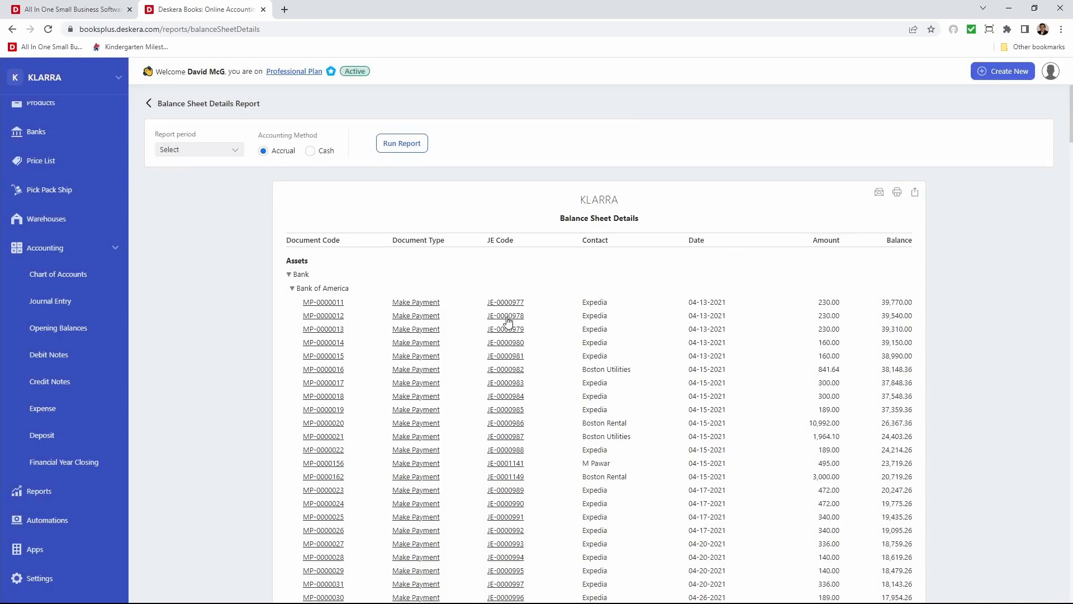
{"action": "left_click", "coordinate": [506, 302]}
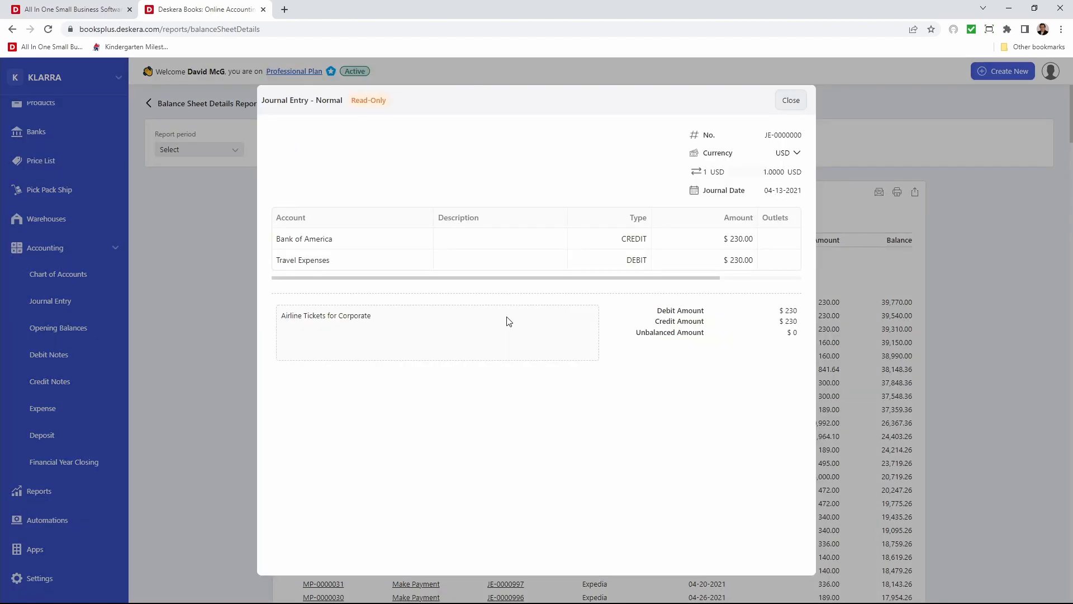
{"action": "mouse_move", "coordinate": [788, 127]}
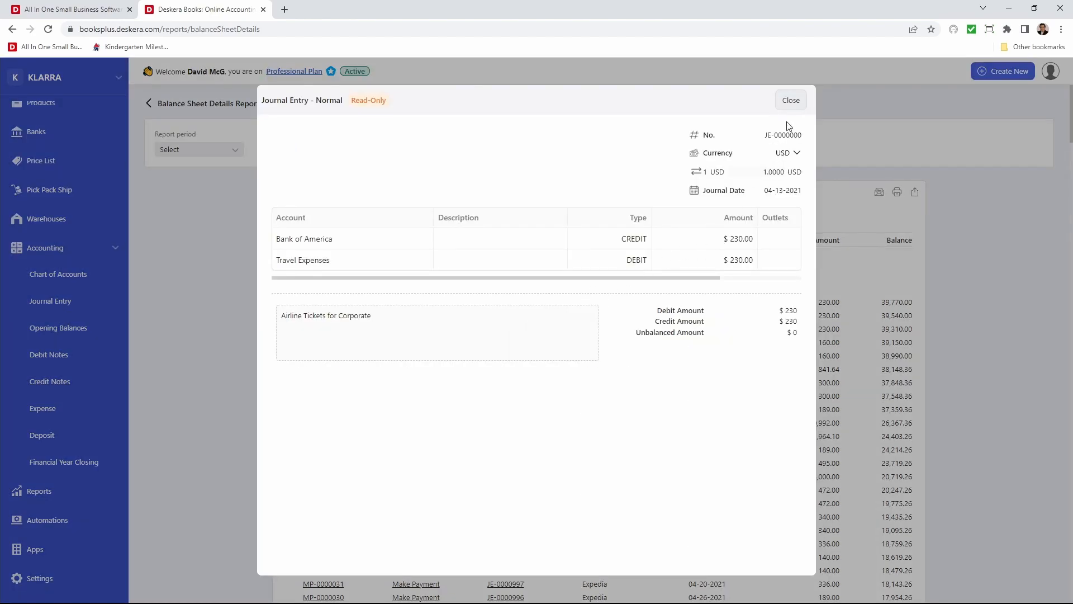
{"action": "left_click", "coordinate": [791, 99]}
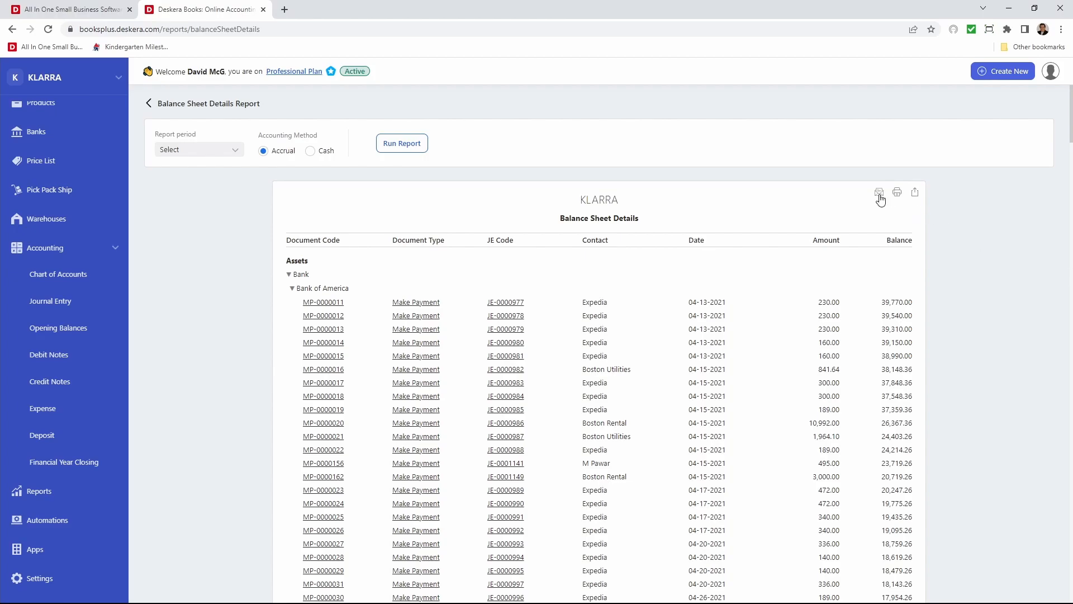
{"action": "left_click", "coordinate": [880, 193]}
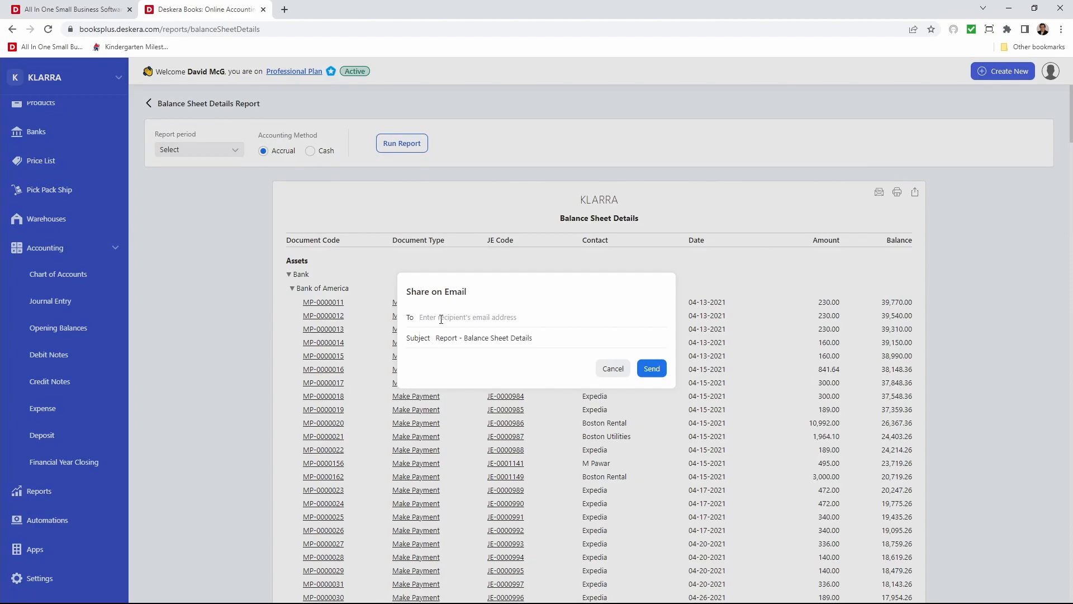
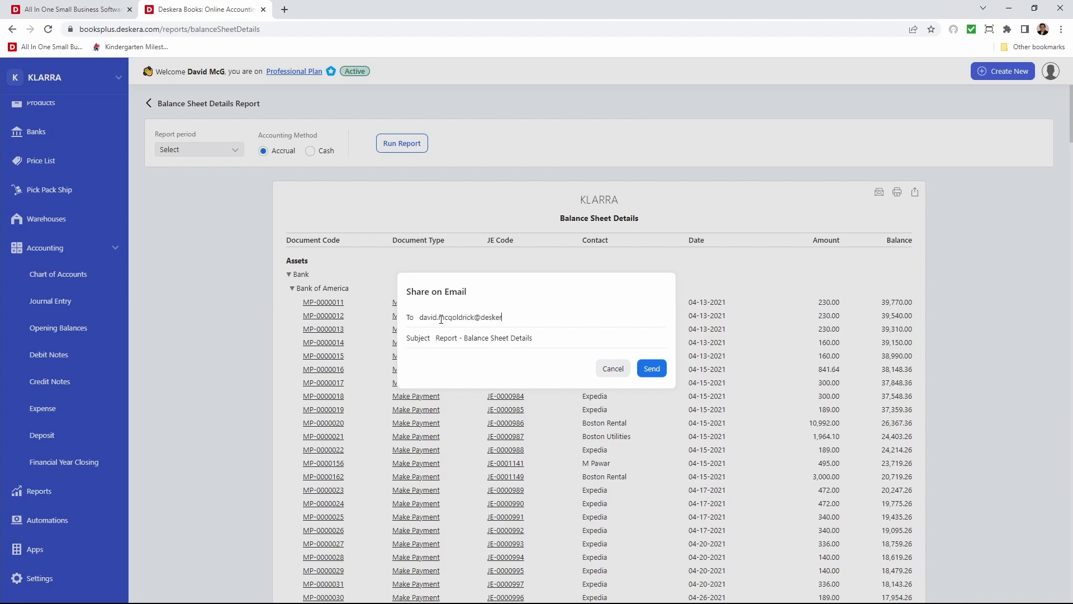
{"action": "left_click", "coordinate": [650, 368]}
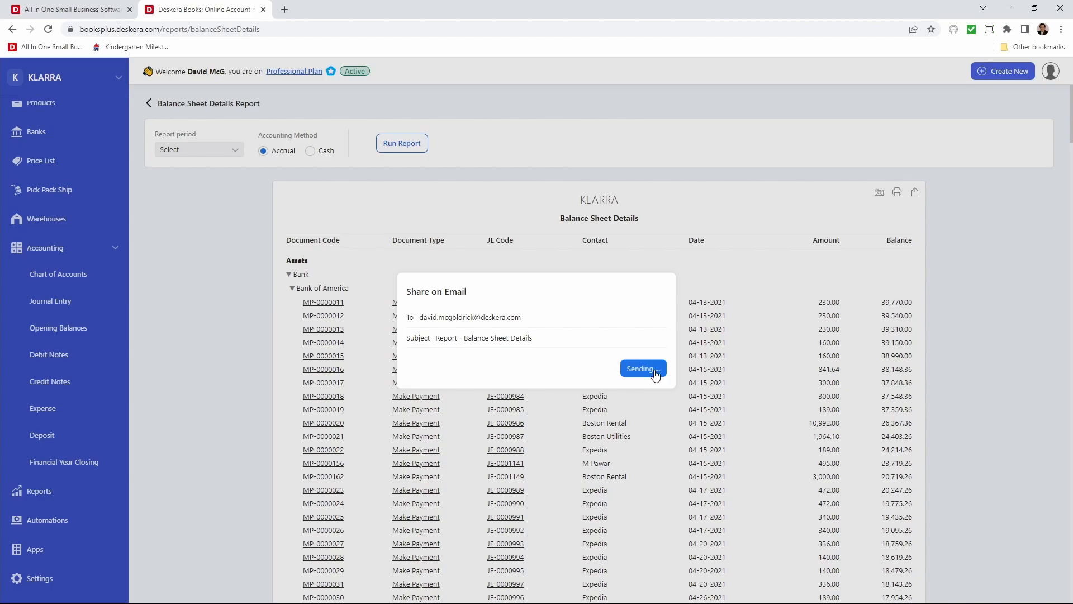
{"action": "left_click", "coordinate": [642, 368]}
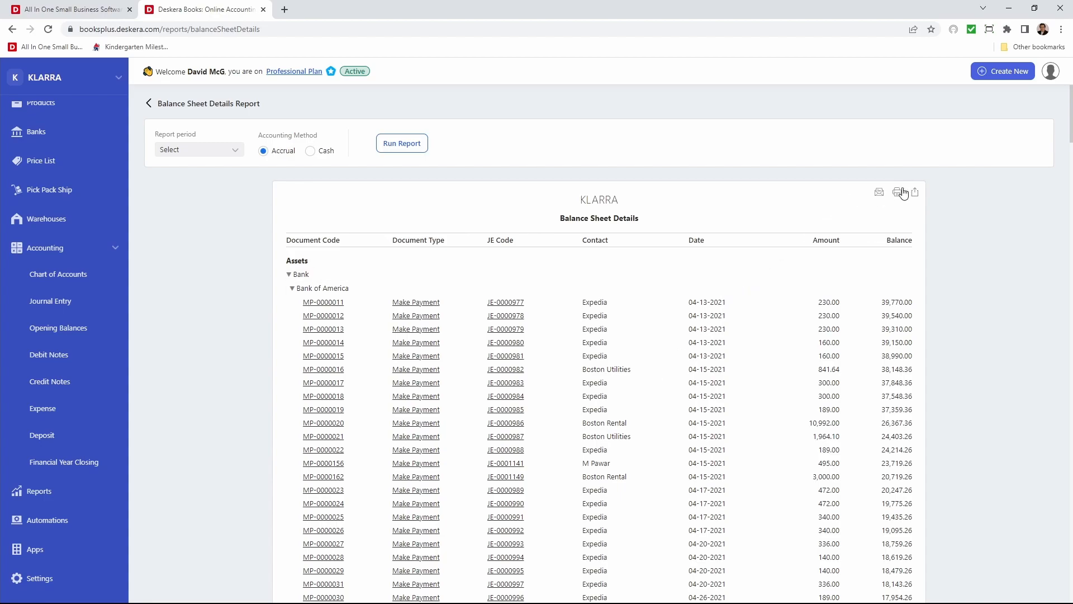
Preview the print dialog, cancel it, and export the report as Balance Sheet.xlsx
{"action": "left_click", "coordinate": [896, 191]}
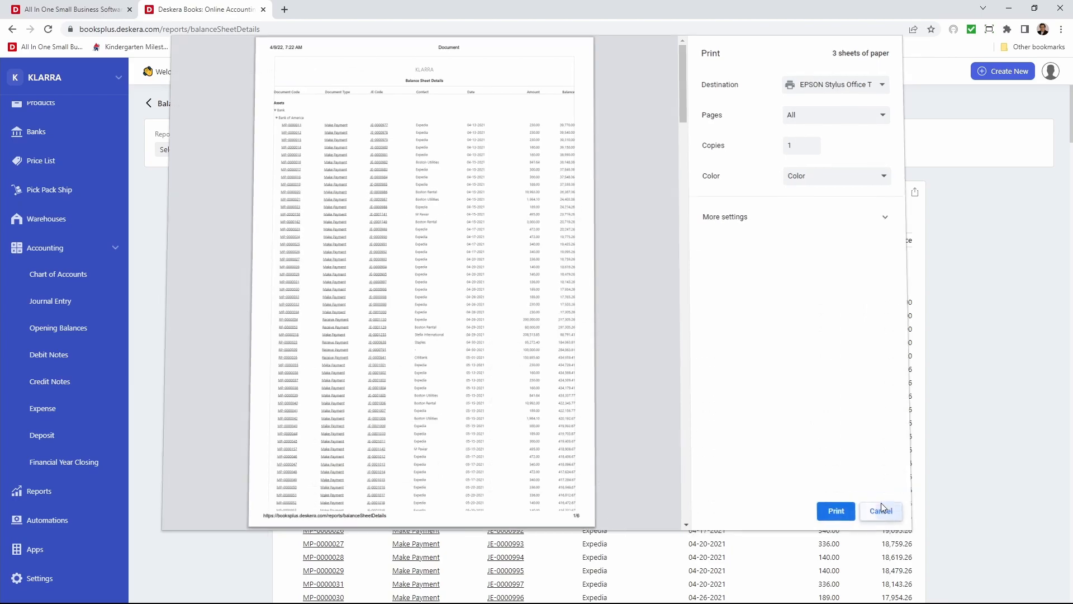
{"action": "left_click", "coordinate": [881, 511]}
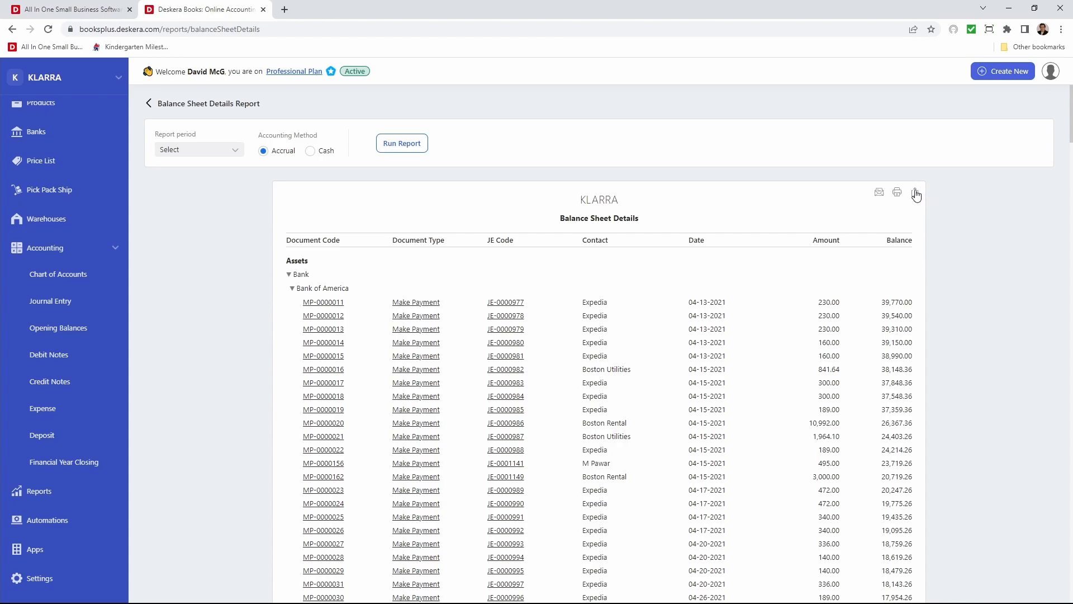
{"action": "left_click", "coordinate": [915, 193]}
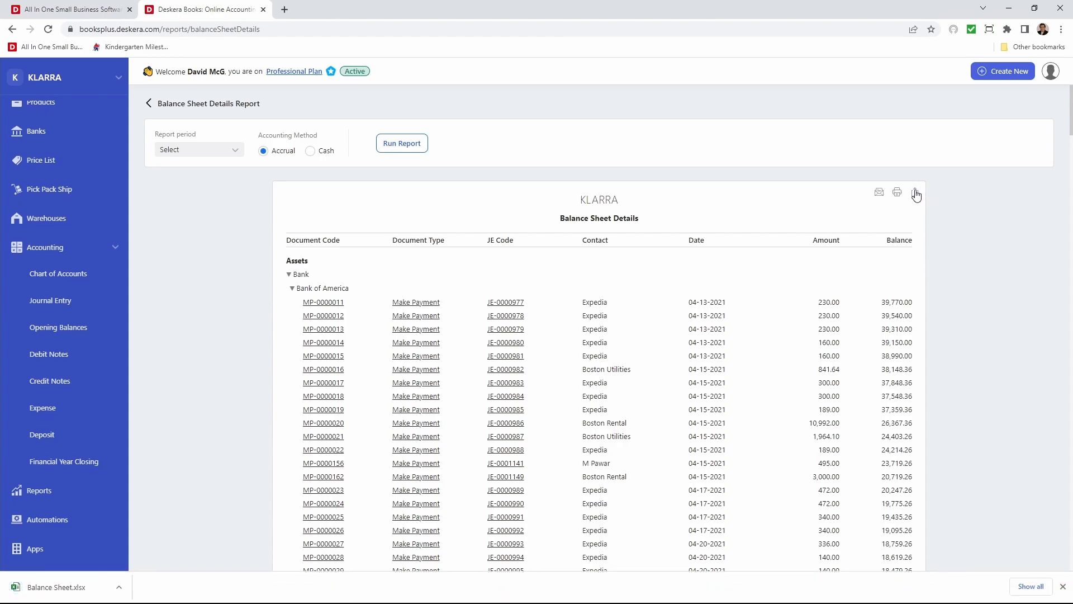